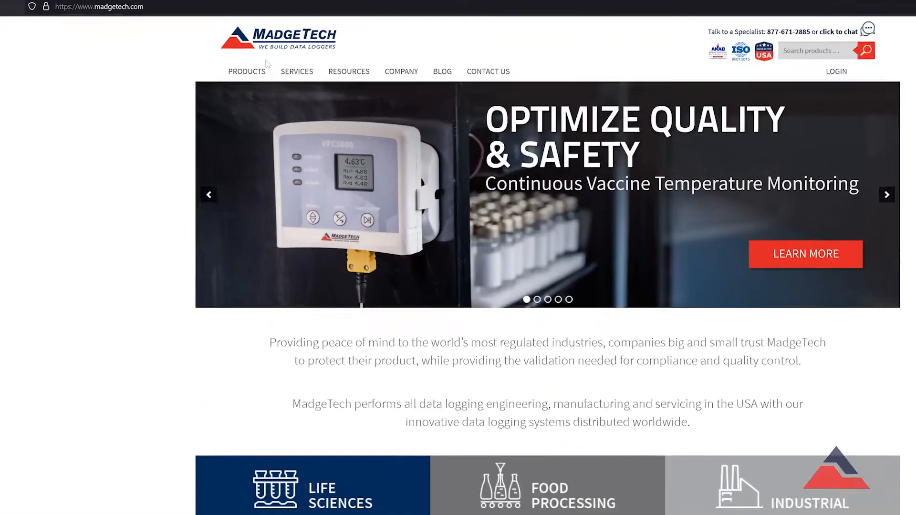
Step: Download the MadgeTech 4 zip package from the MadgeTech 4 Software page
click(246, 71)
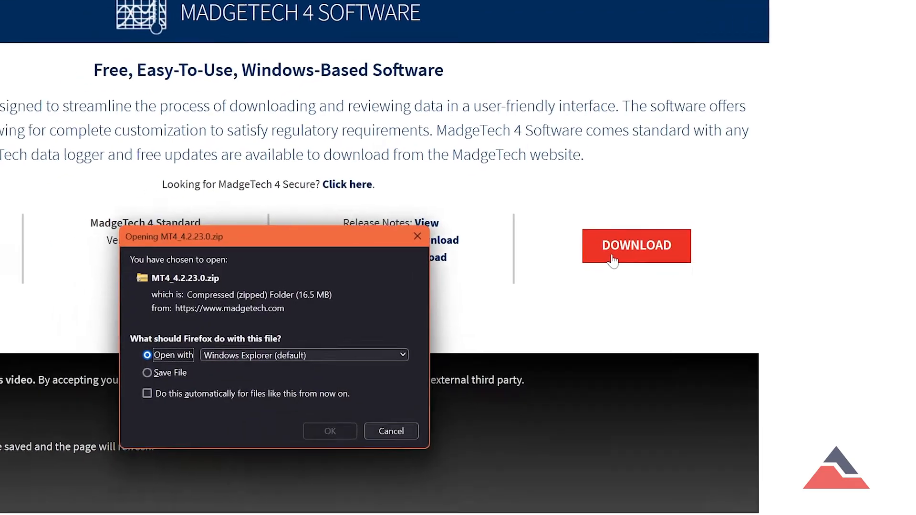
click(390, 431)
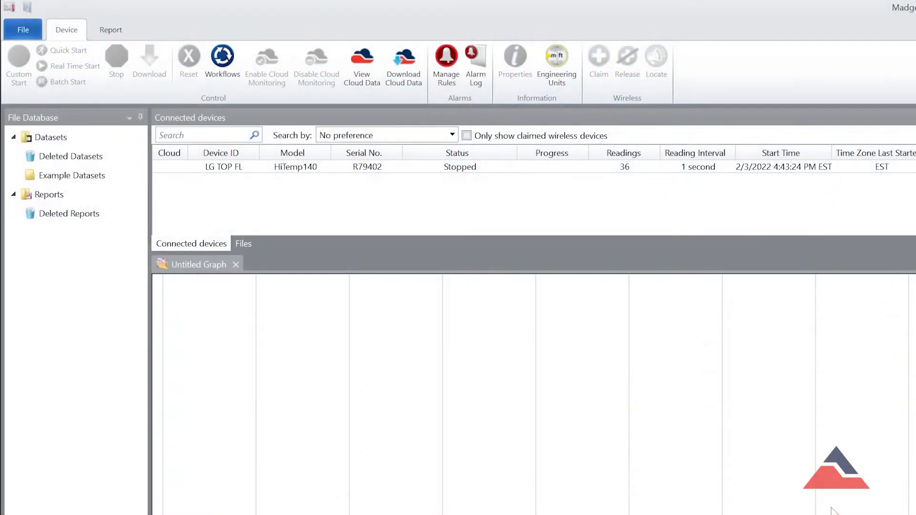
Step: Select the connected HiTemp140 logger and bring up its Start device settings
click(295, 167)
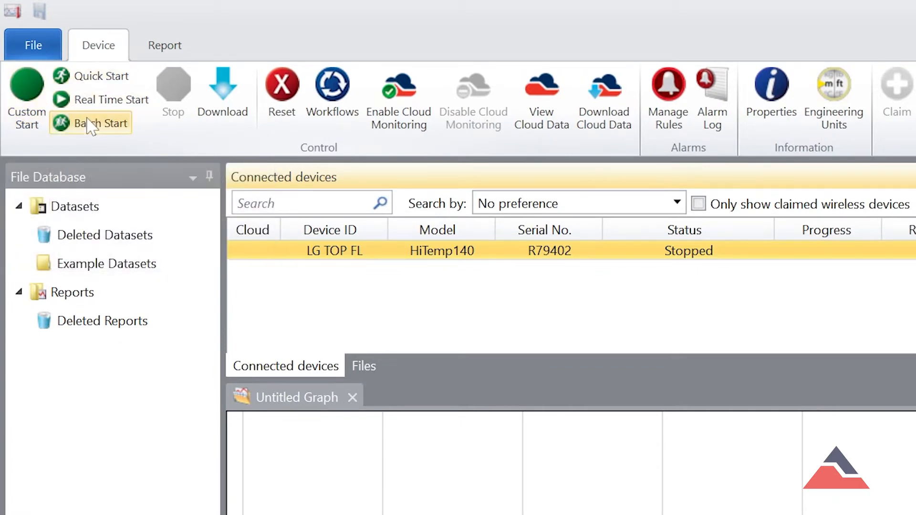
mouse_move(91, 123)
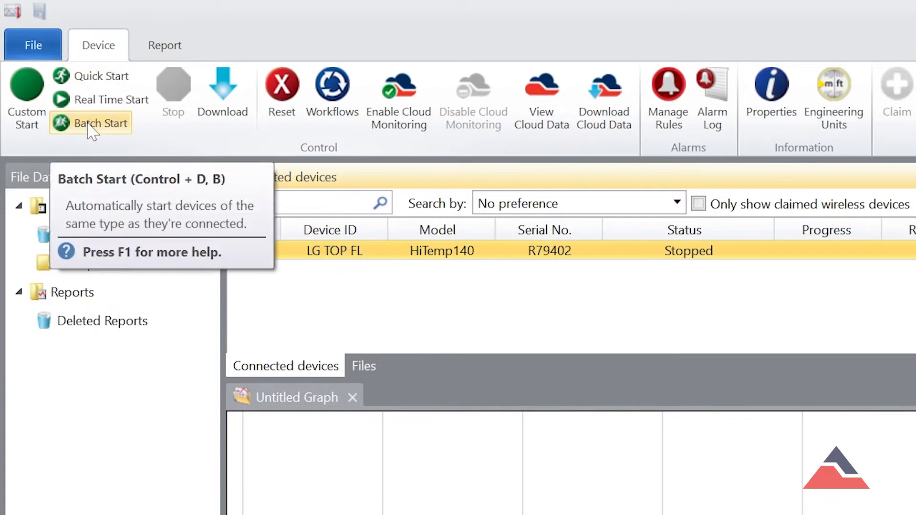
mouse_move(109, 99)
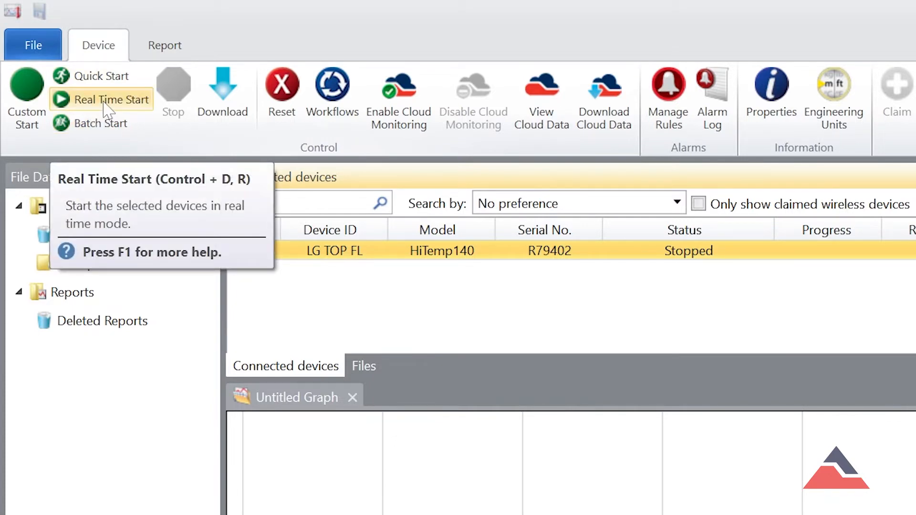
click(111, 99)
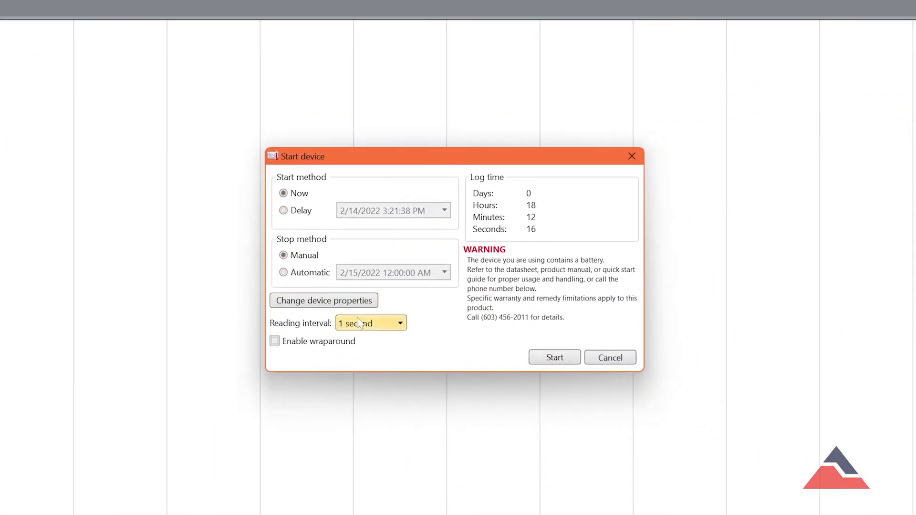
Step: Start the HiTemp140 at a 2-second interval with automatic stop and wraparound enabled
click(371, 323)
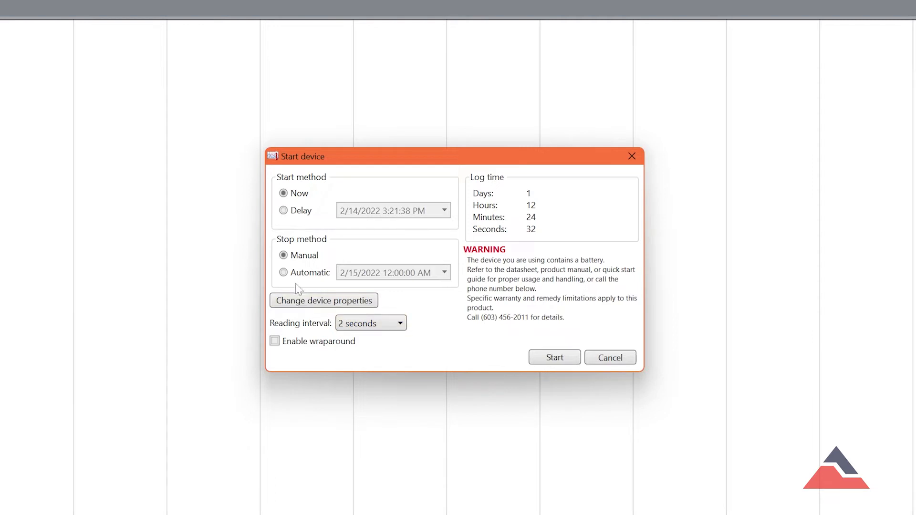
click(284, 272)
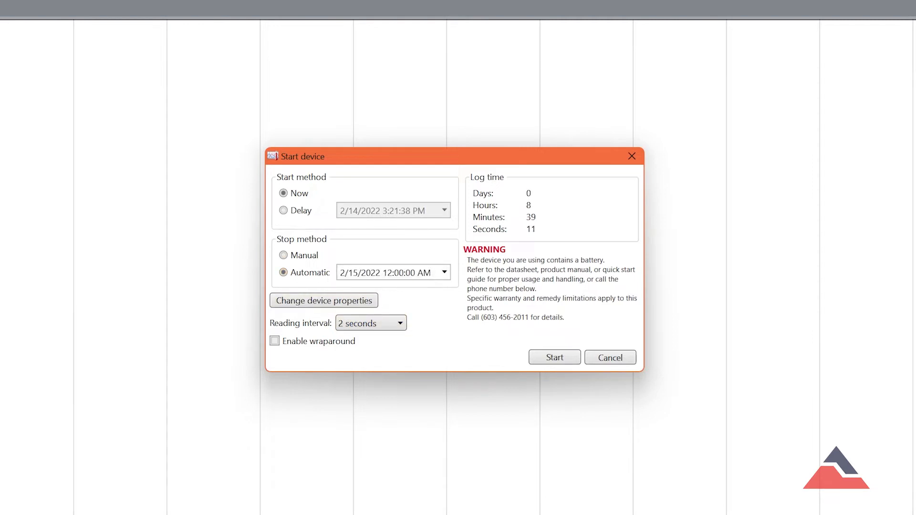
click(275, 341)
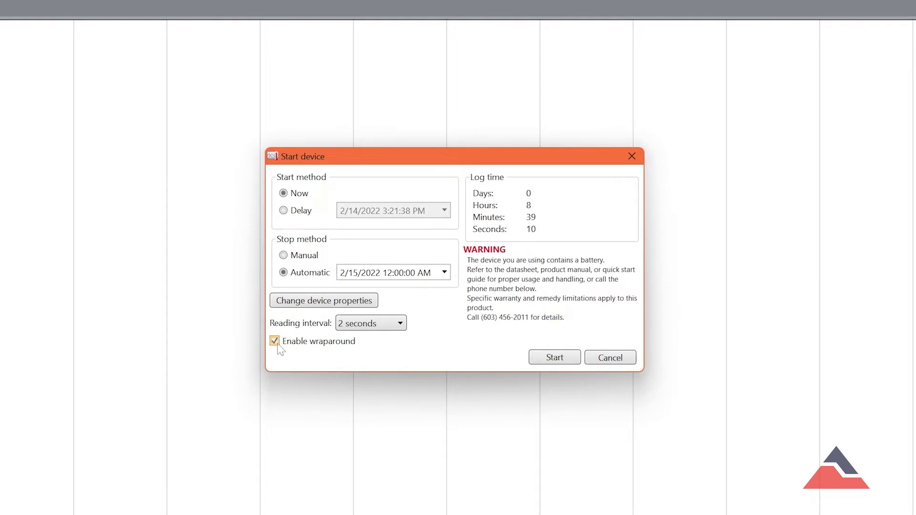
click(554, 358)
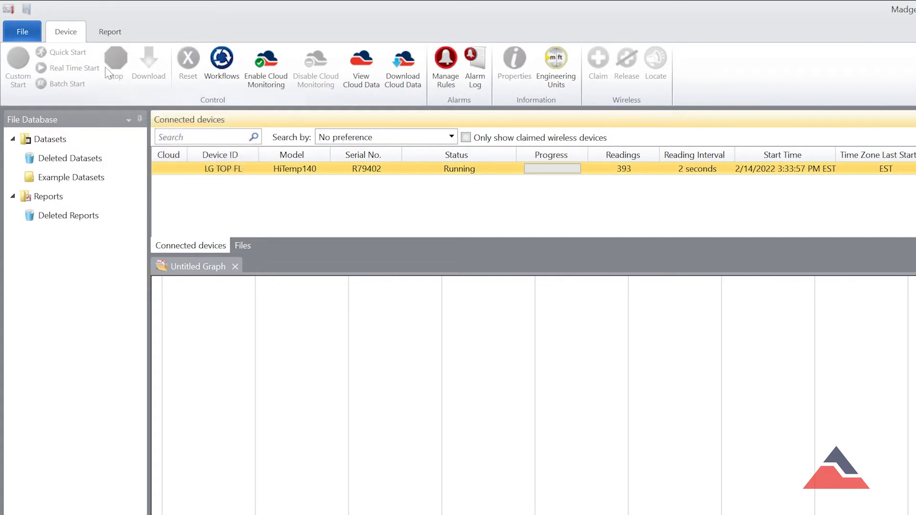
Step: Stop the running HiTemp140 logger so its readings can be downloaded
click(116, 63)
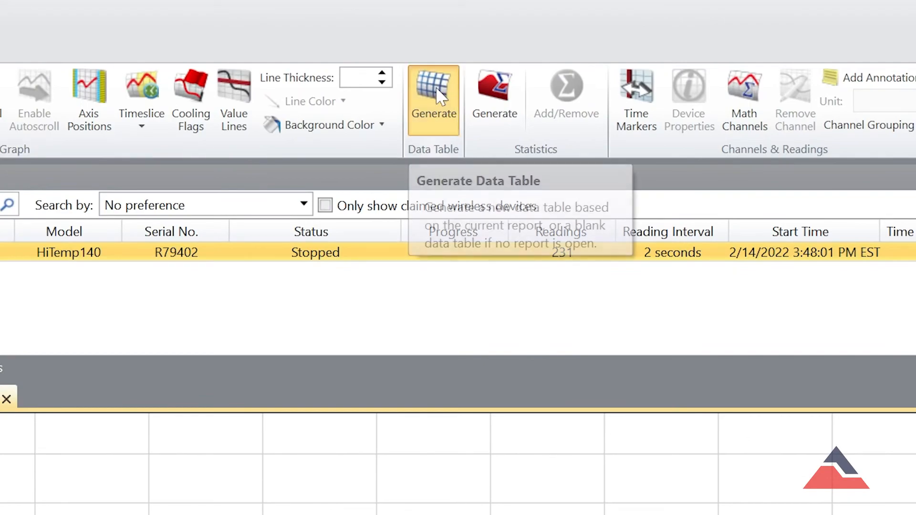
Step: Generate a data table report of the downloaded readings and show the File menu
click(433, 99)
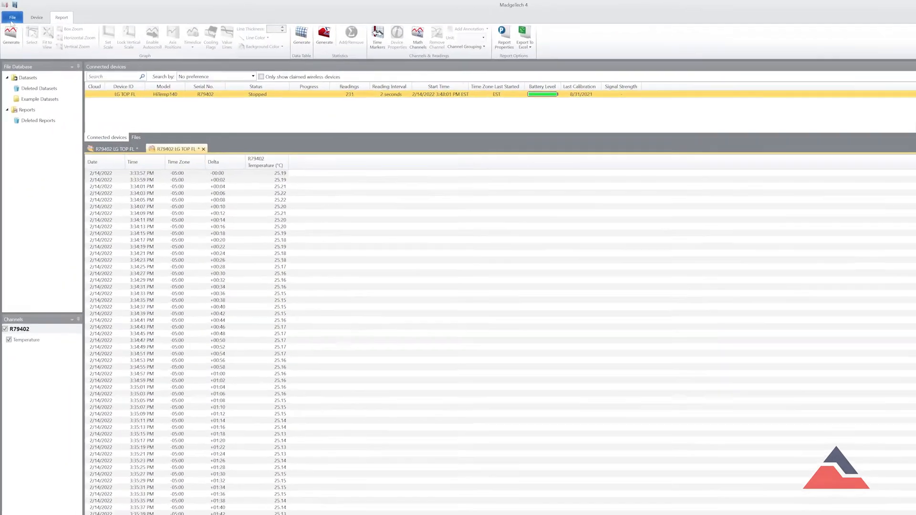
click(12, 17)
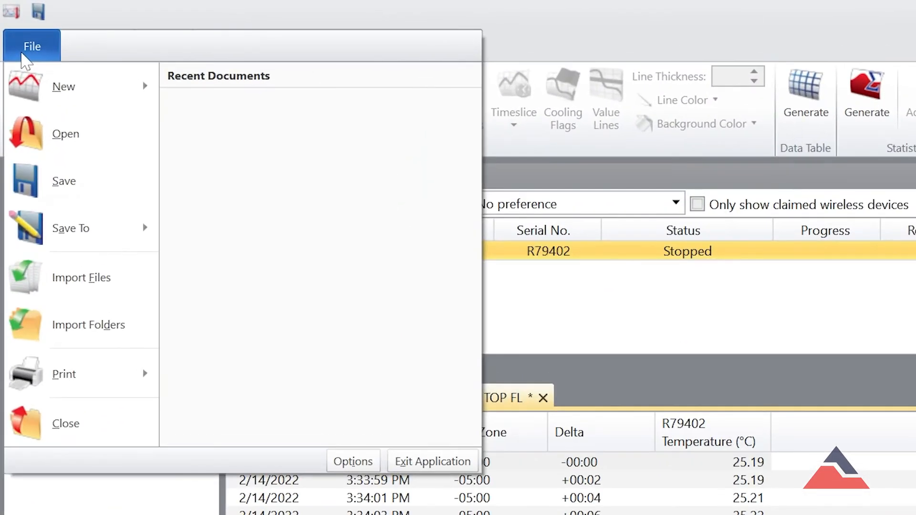